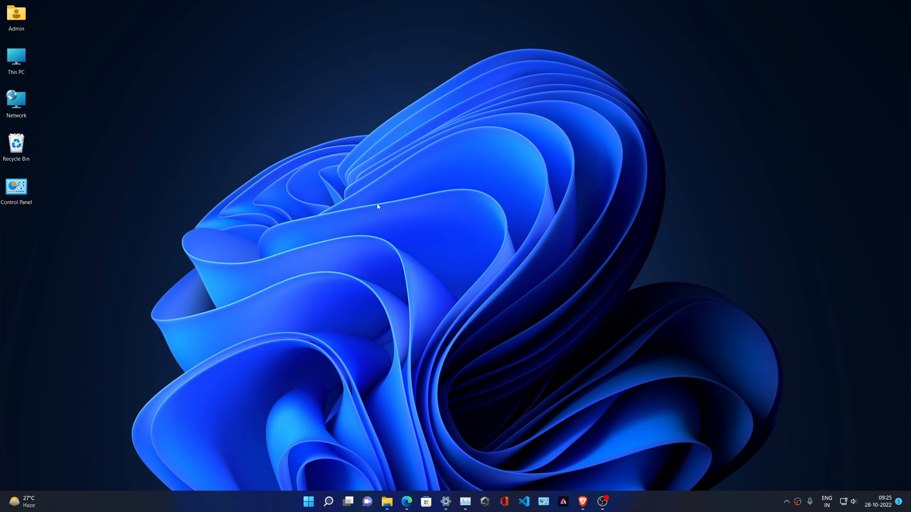
Refresh the desktop from its context menu and bring up Settings on System > Display
right_click(377, 206)
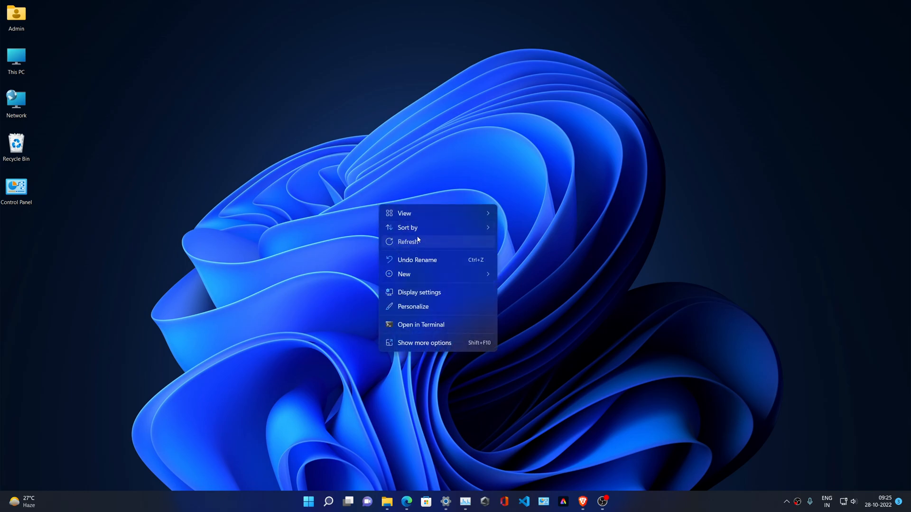
left_click(409, 242)
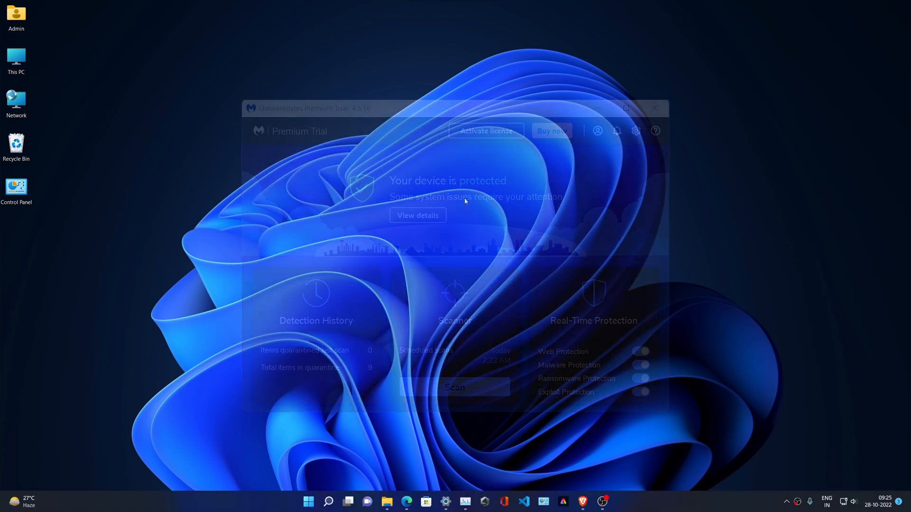
left_click(654, 108)
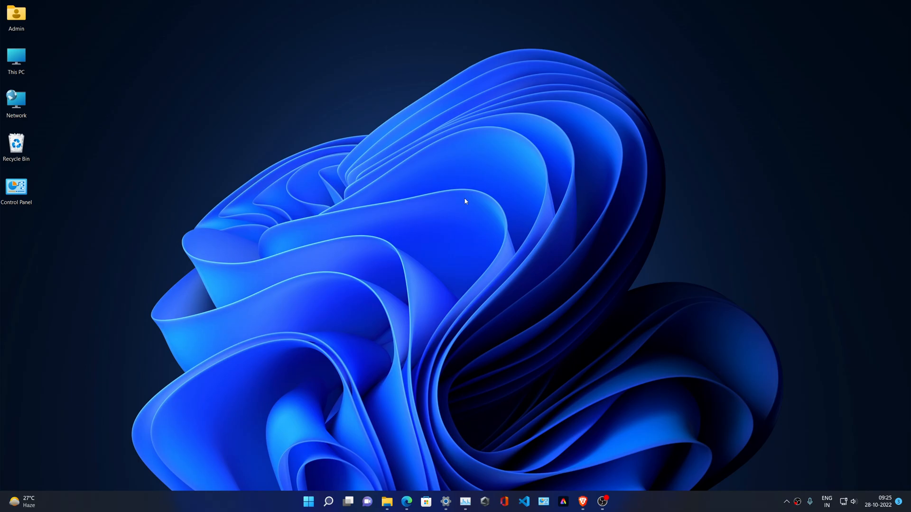
mouse_move(427, 236)
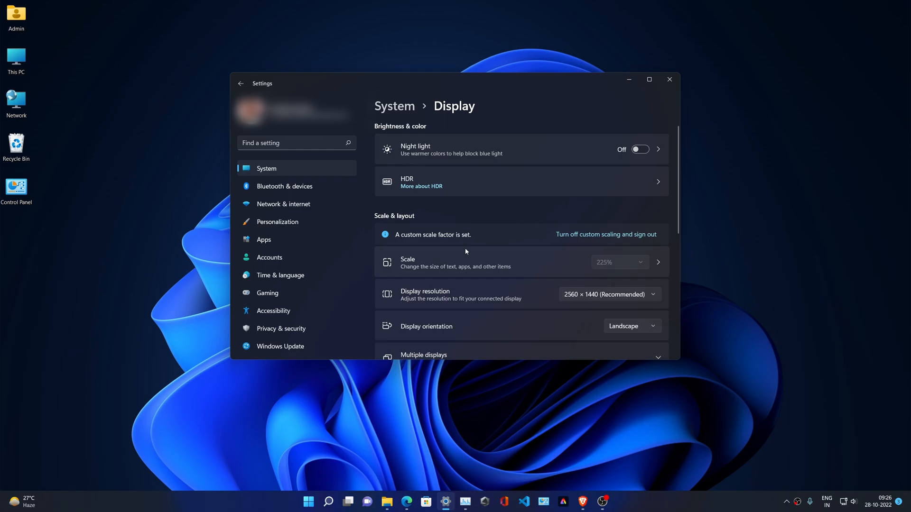
Reach the Graphics page from Related settings at the bottom of Display
scroll("down", 3)
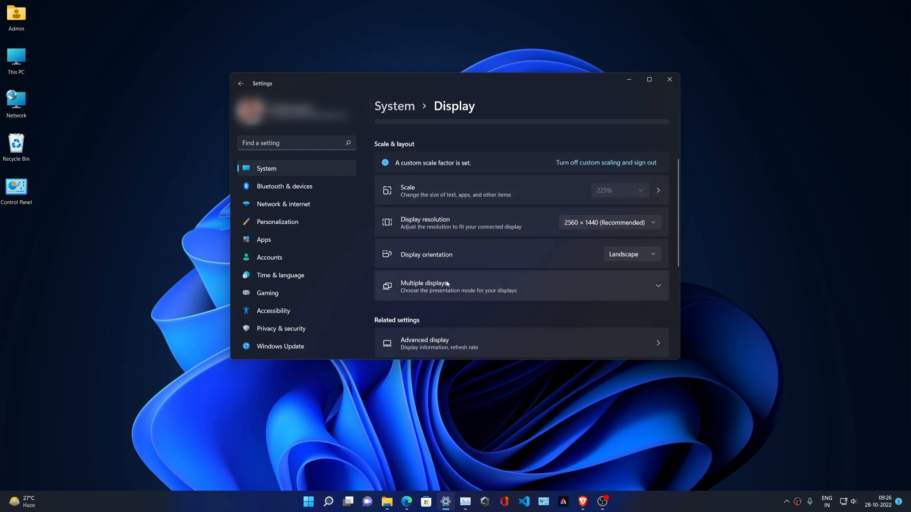
scroll("down", 3)
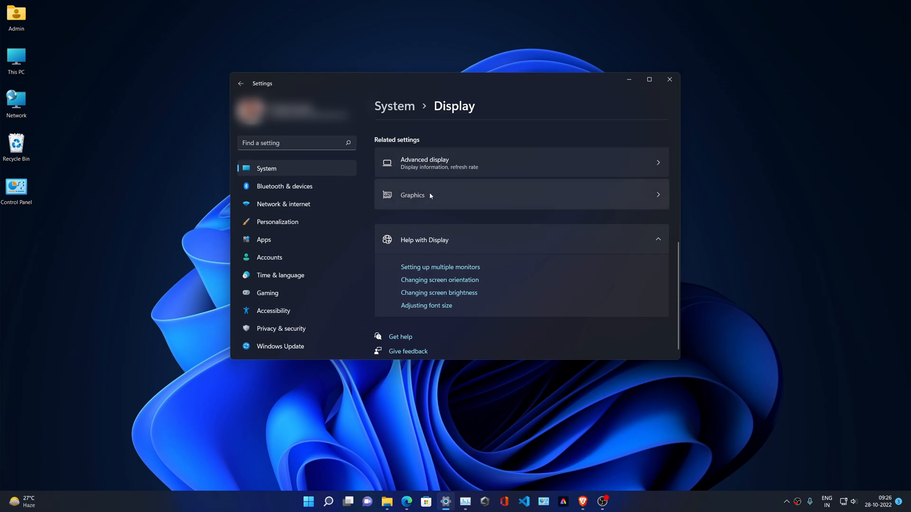
left_click(411, 194)
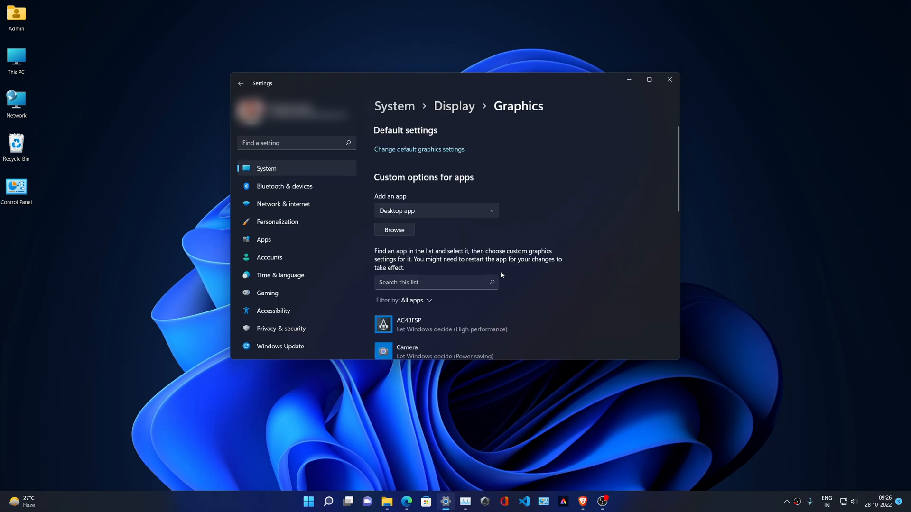
mouse_move(423, 147)
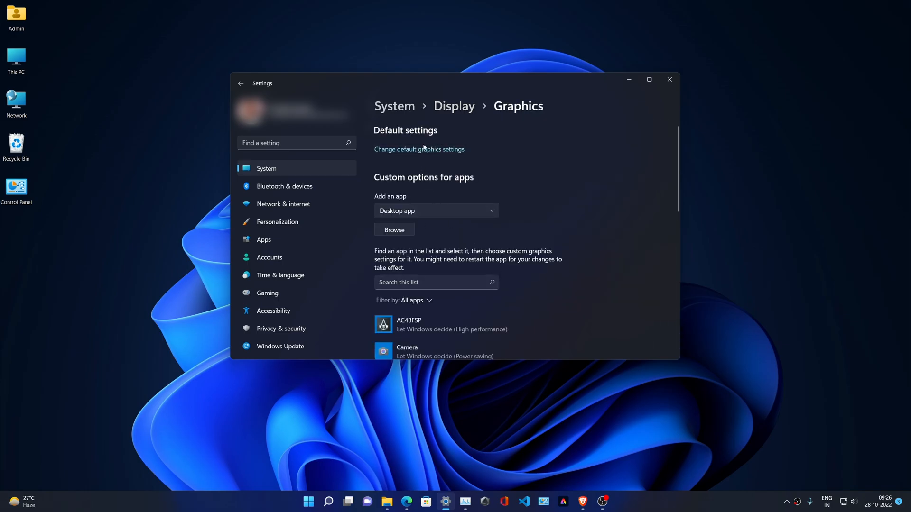
Switch Hardware-accelerated GPU scheduling Off in default graphics settings, close Settings and refresh the desktop
left_click(419, 149)
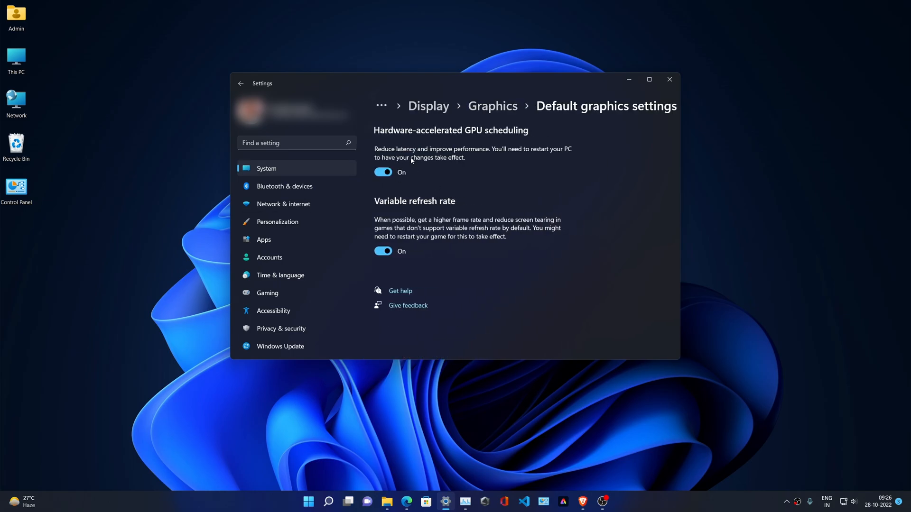
mouse_move(430, 156)
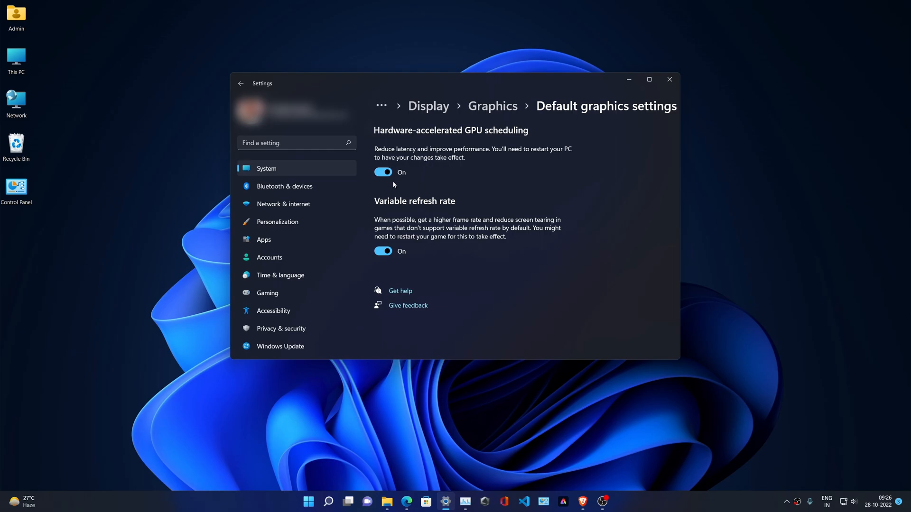
left_click(382, 171)
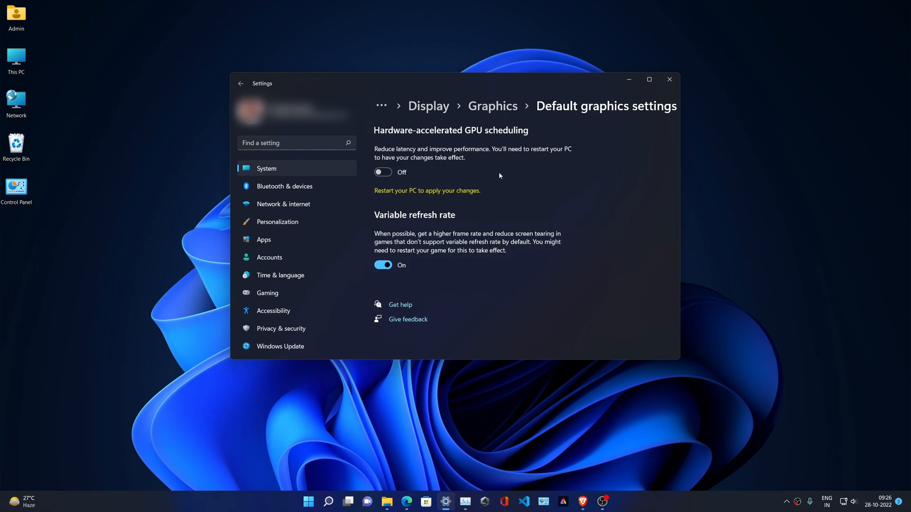
left_click(669, 80)
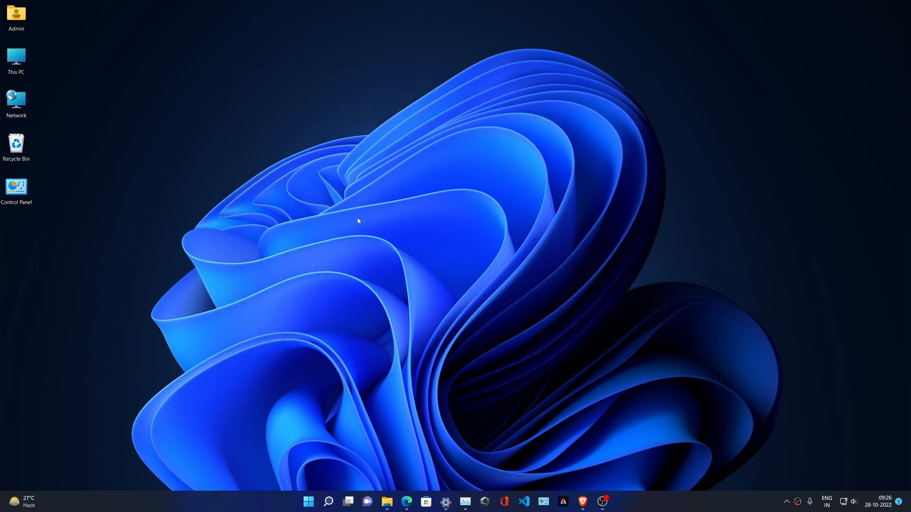
mouse_move(408, 271)
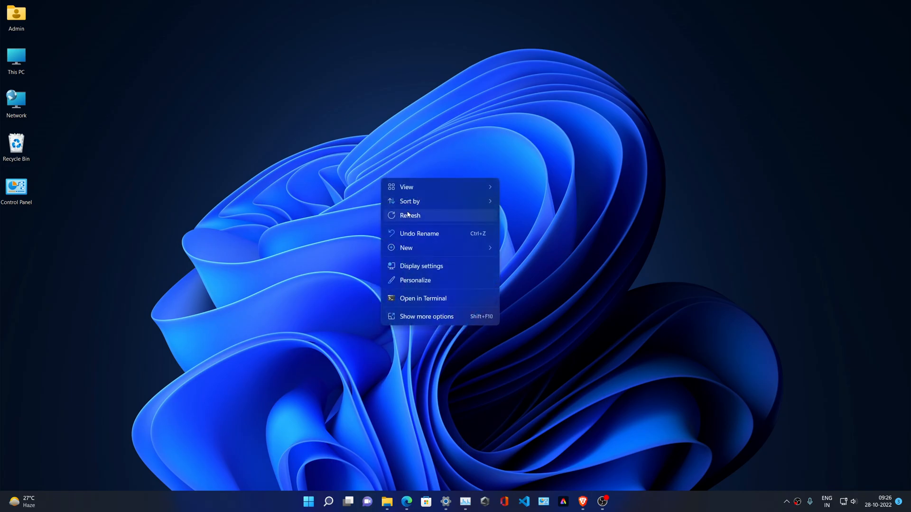
left_click(410, 216)
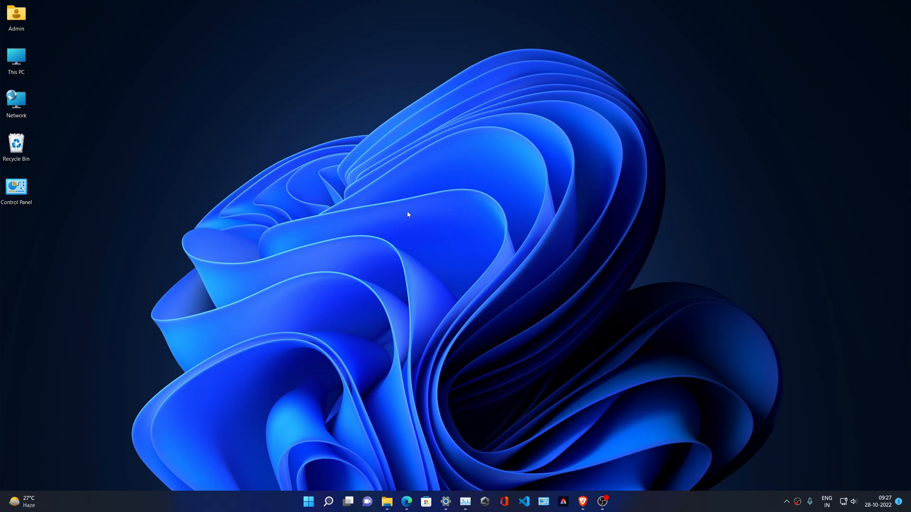
Bring Settings back from the taskbar, switch Hardware-accelerated GPU scheduling On, and close it
left_click(445, 501)
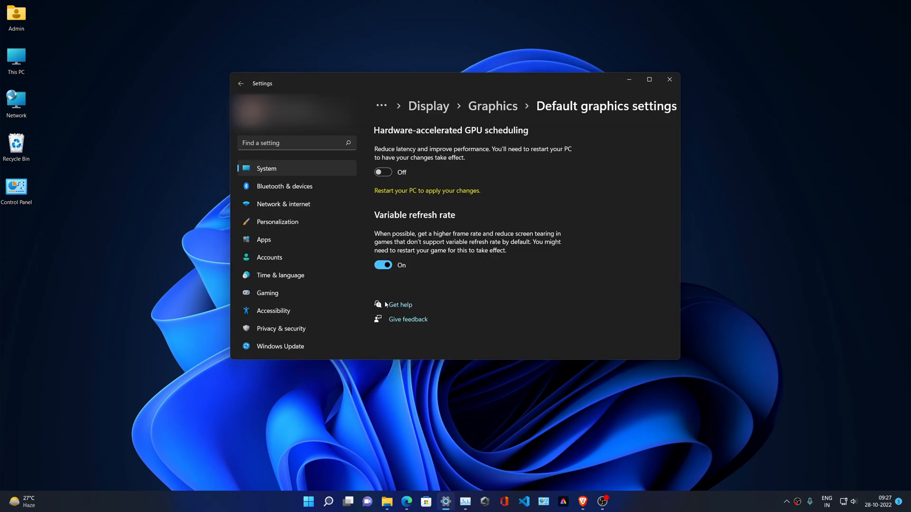
mouse_move(439, 260)
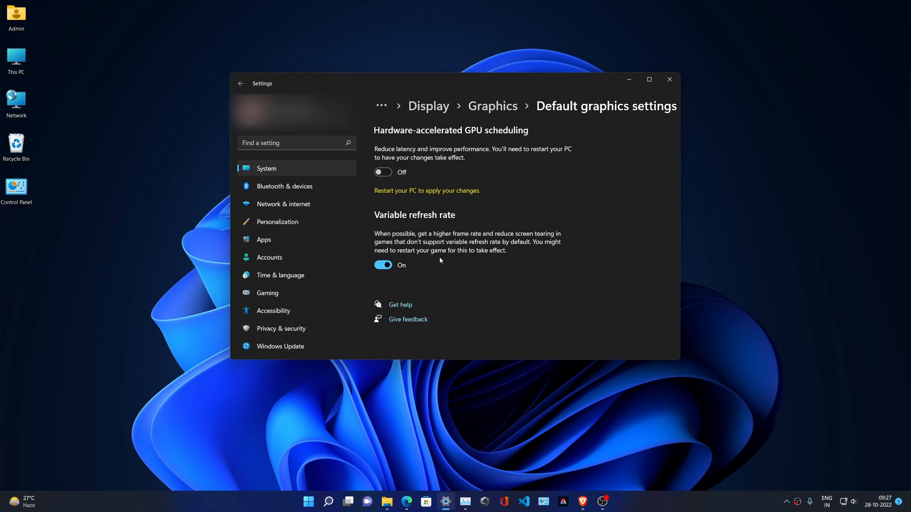
left_click(382, 172)
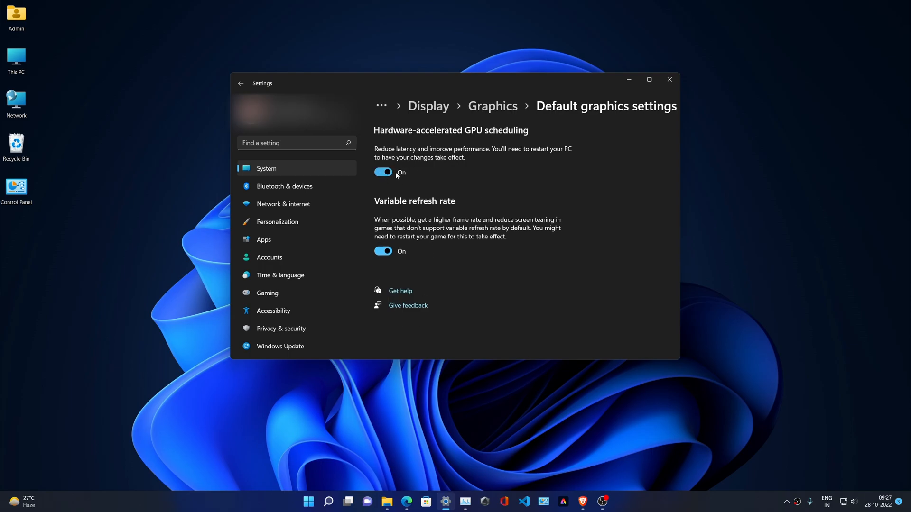
left_click(669, 79)
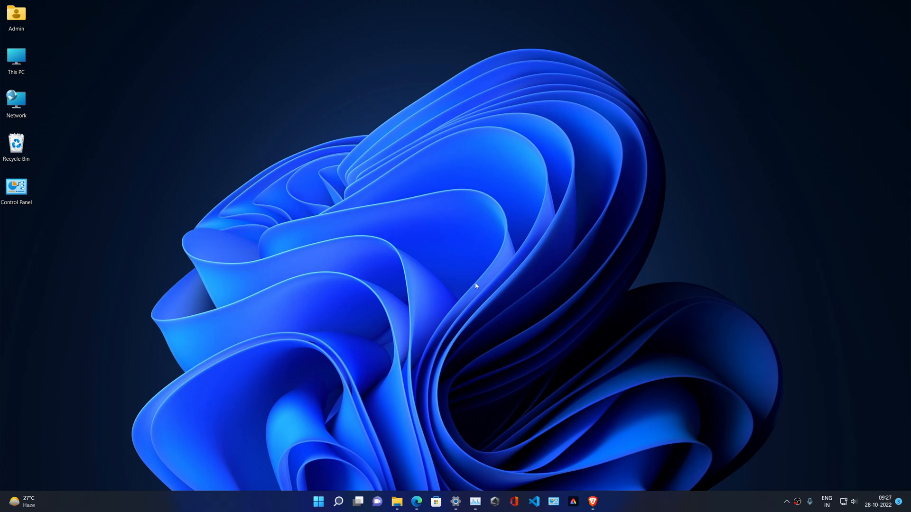
Search 'nvidia advance driver' in a maximized private Brave window and open NVIDIA's advanced driver search result
left_click(592, 502)
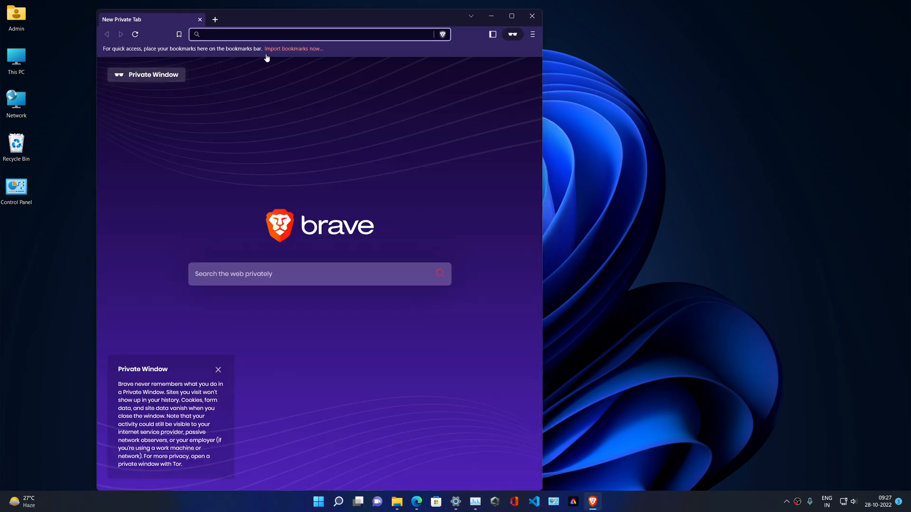
left_click(512, 16)
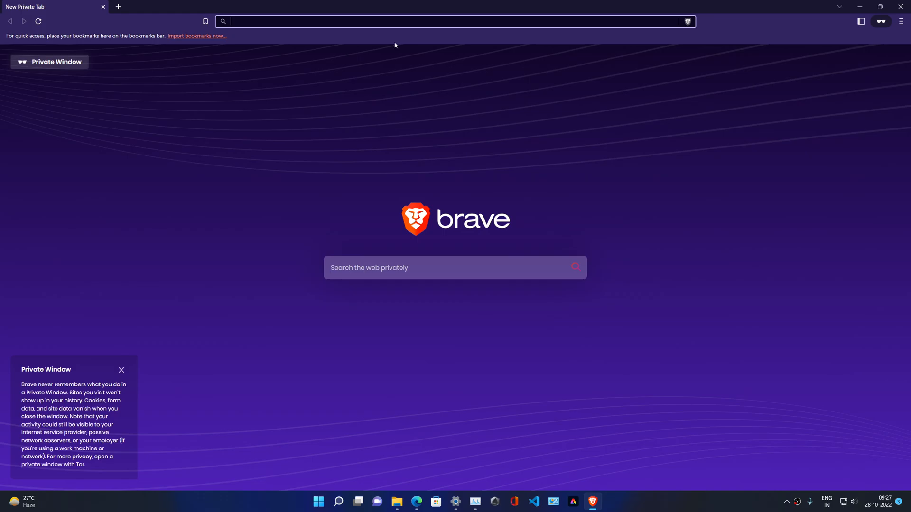
type("nvi")
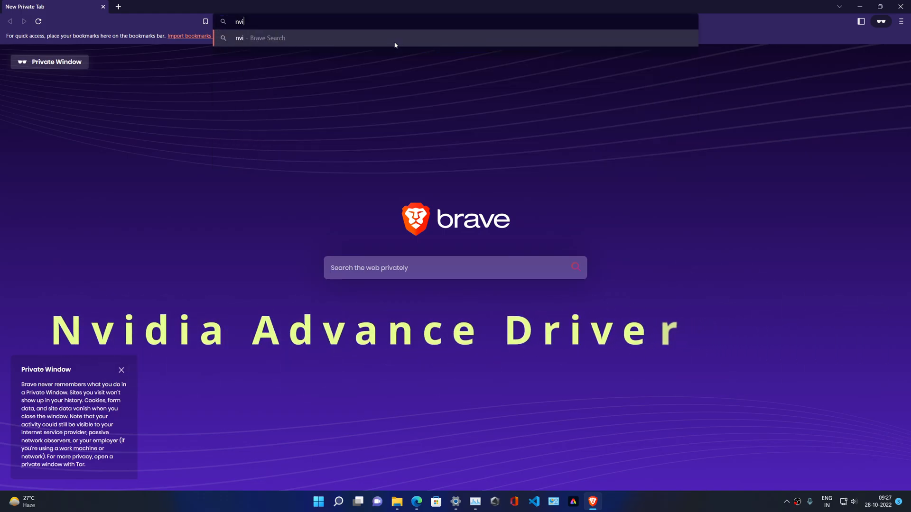
type("dia")
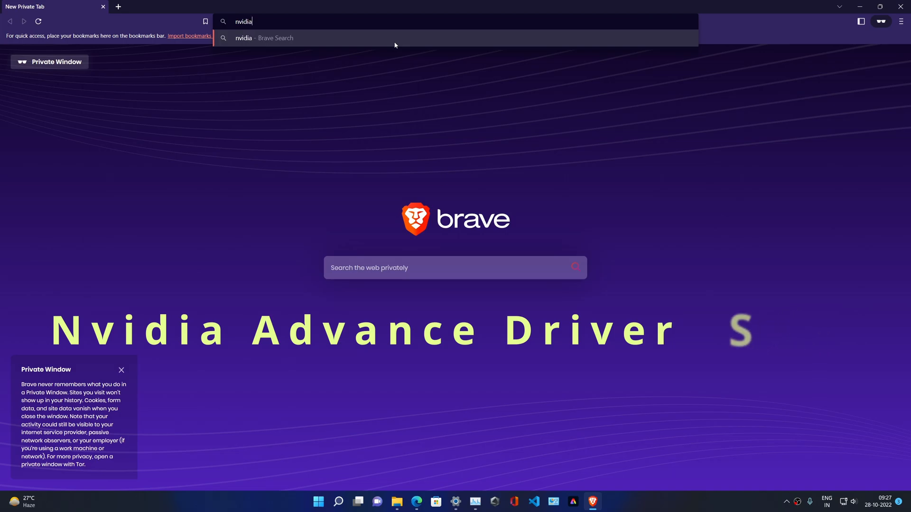
type("advan")
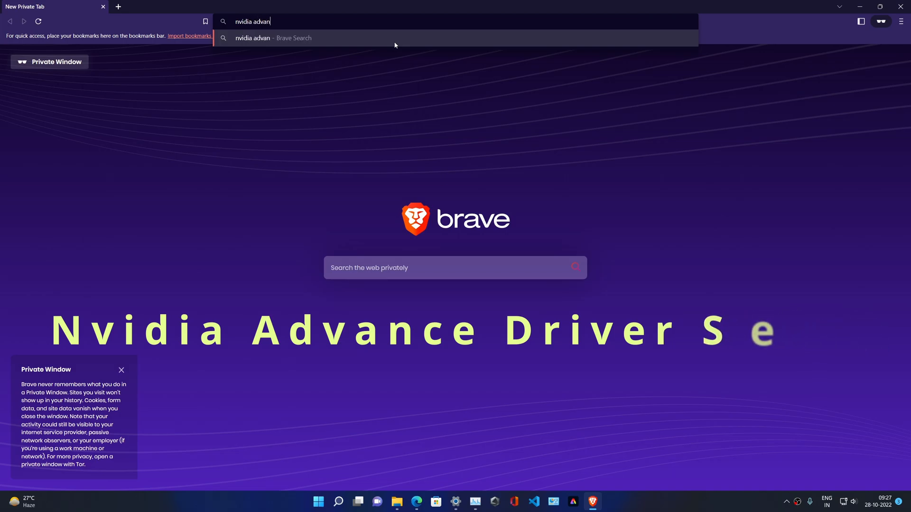
type("ce driver")
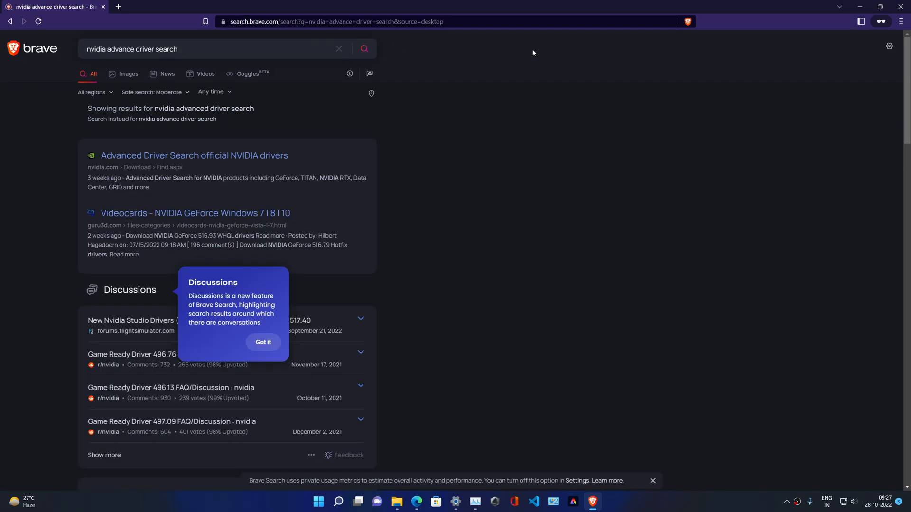
left_click(193, 155)
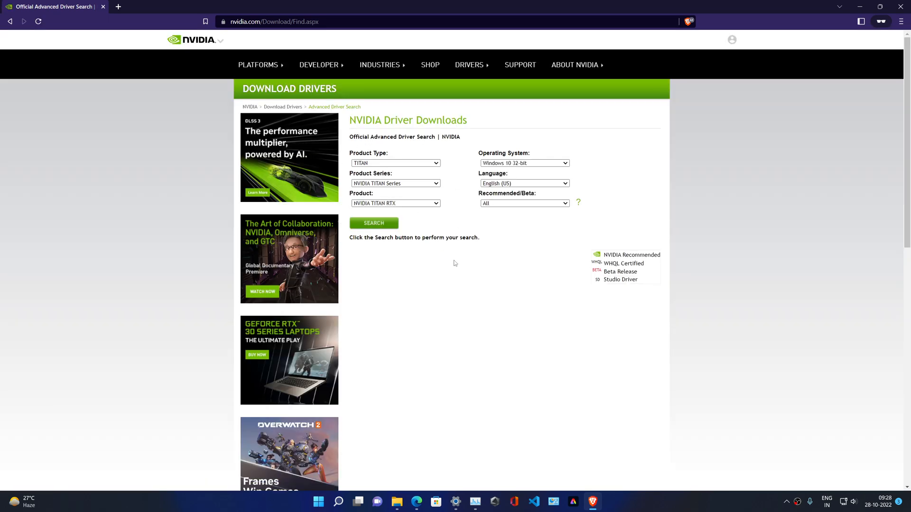
mouse_move(408, 161)
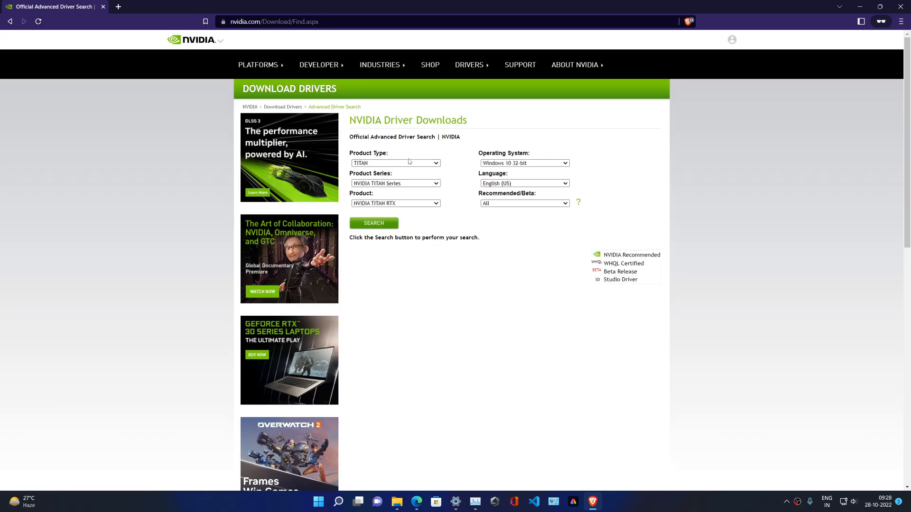
Set the product to GeForce RTX 3060 Ti in the driver search
left_click(394, 162)
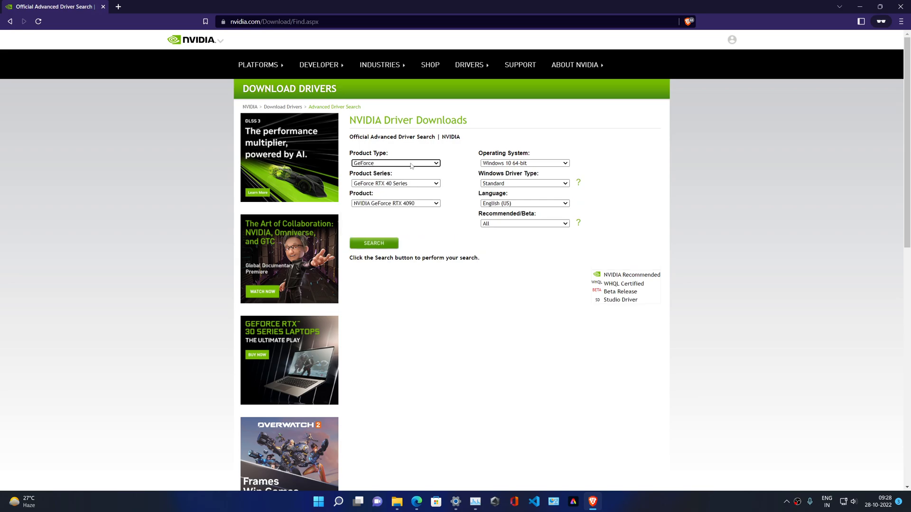
mouse_move(477, 208)
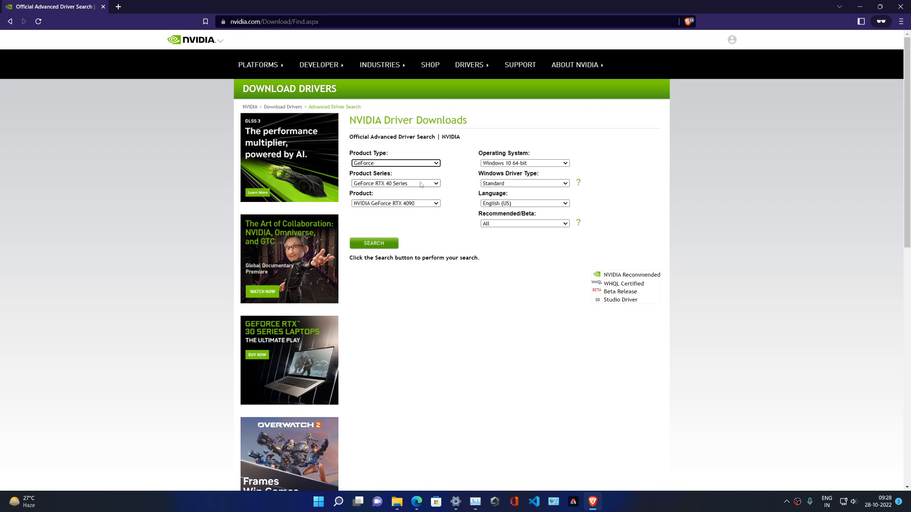
mouse_move(397, 203)
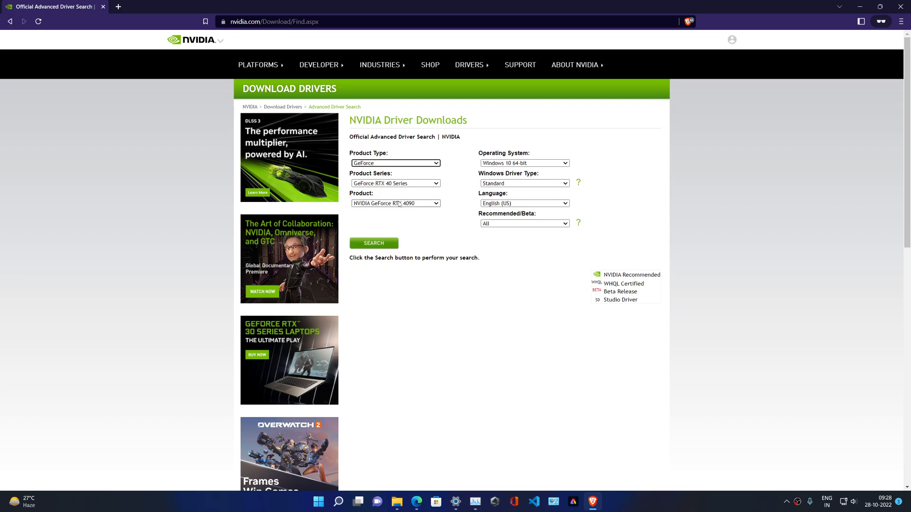
left_click(395, 183)
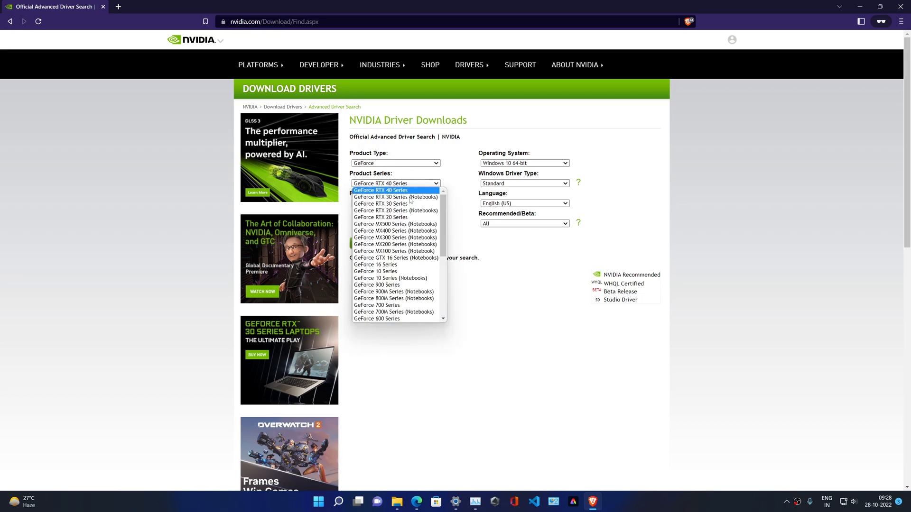
left_click(379, 198)
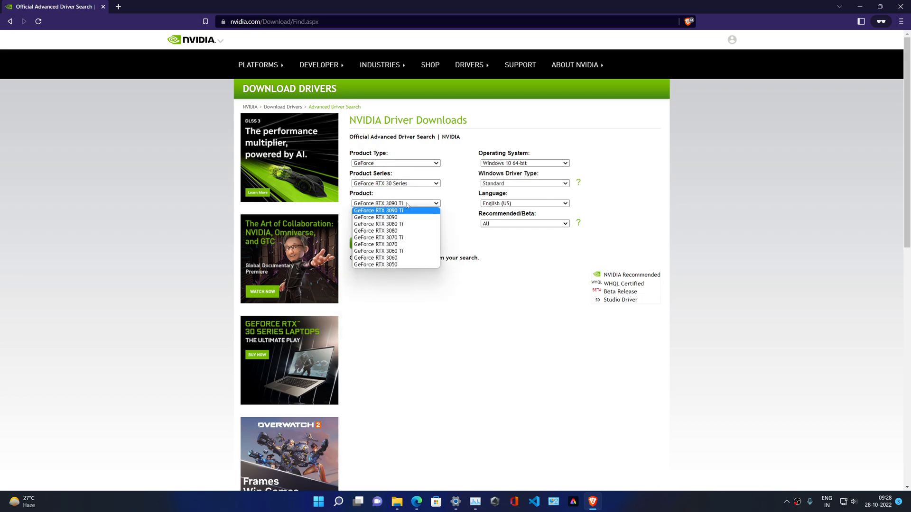
mouse_move(379, 250)
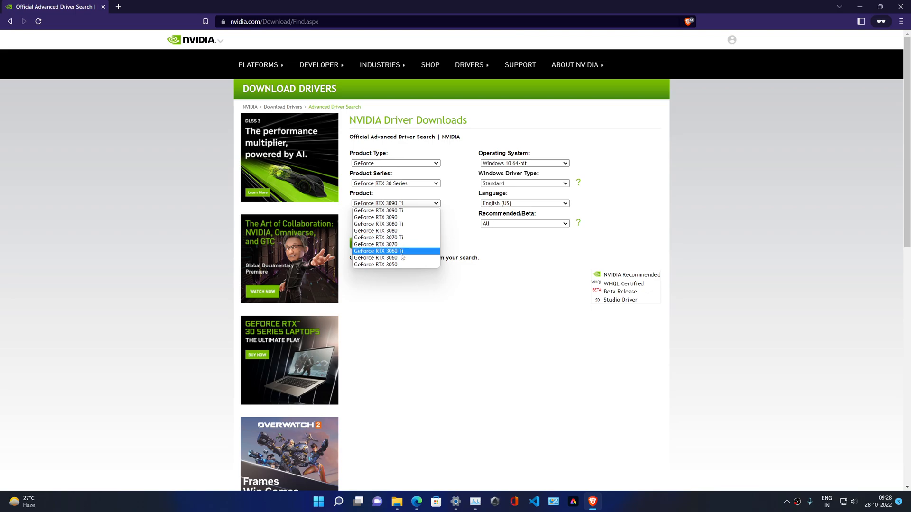
left_click(379, 250)
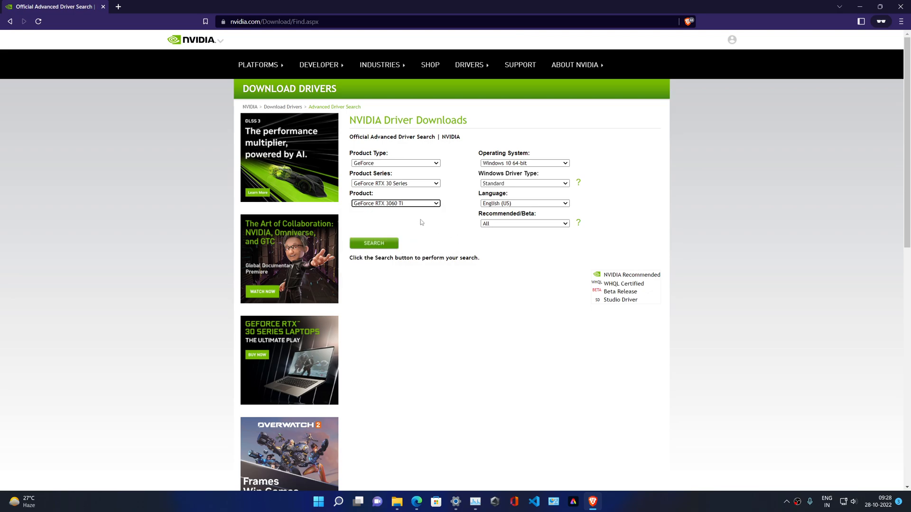
mouse_move(427, 218)
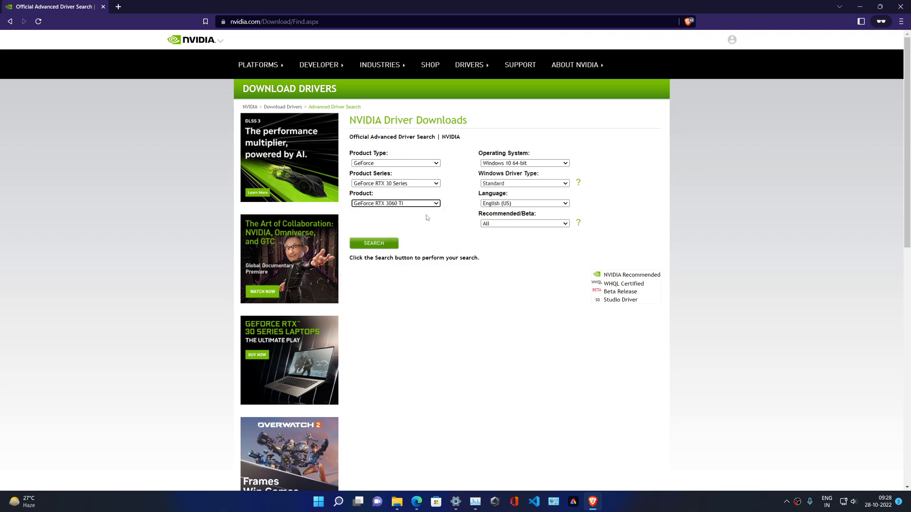
Set the OS to Windows 11, driver type to DCH, and run the driver search
left_click(524, 162)
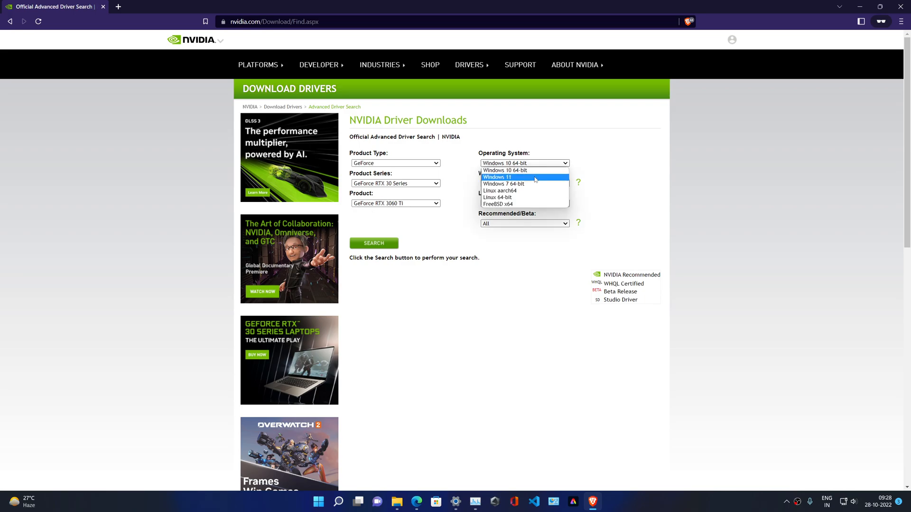
left_click(497, 177)
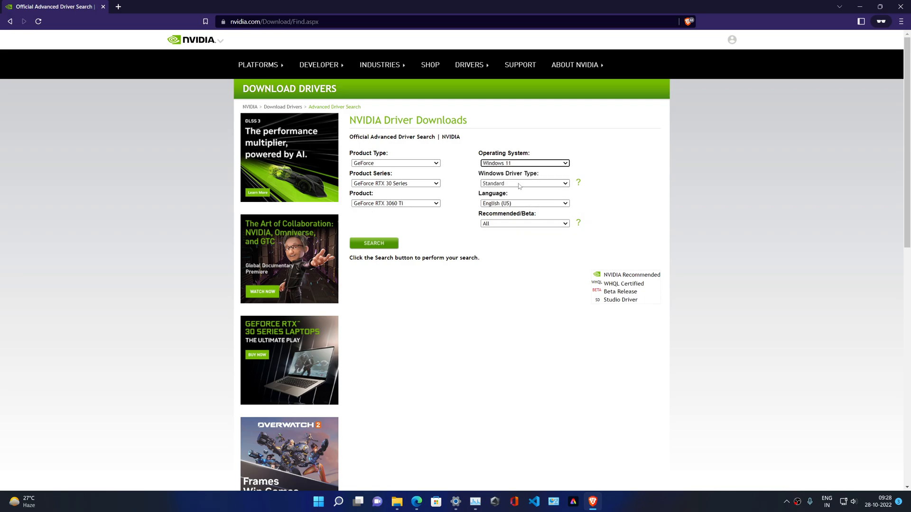
mouse_move(526, 190)
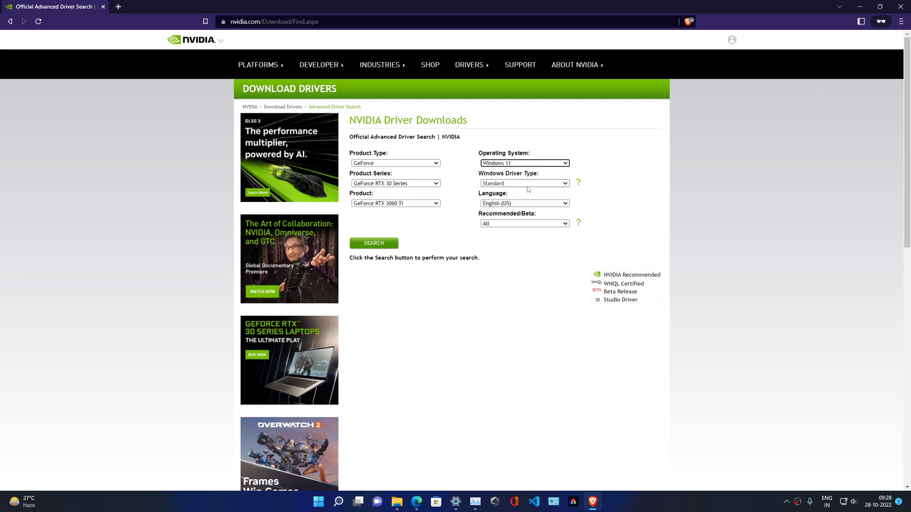
left_click(524, 183)
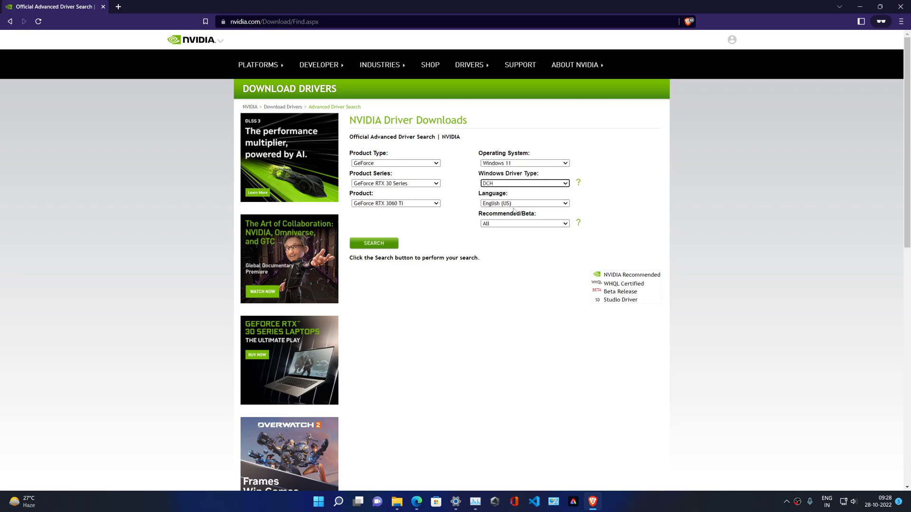
mouse_move(505, 192)
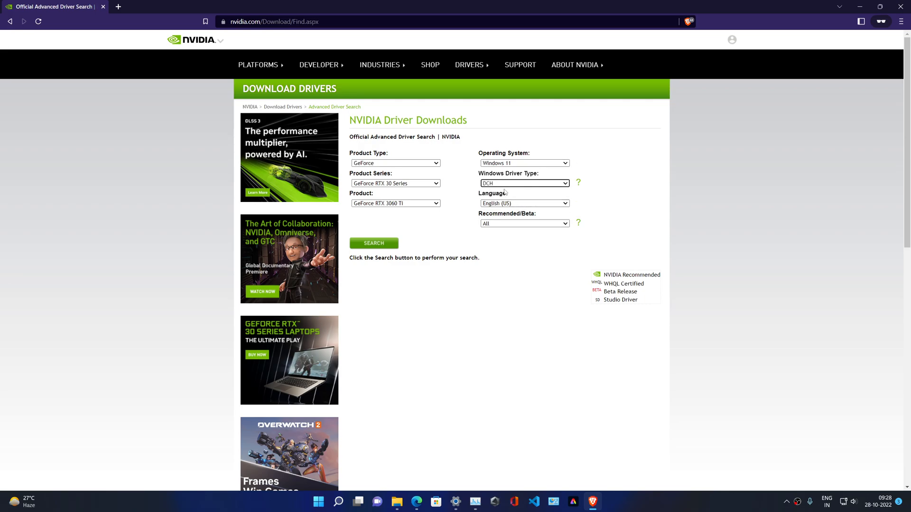
left_click(374, 243)
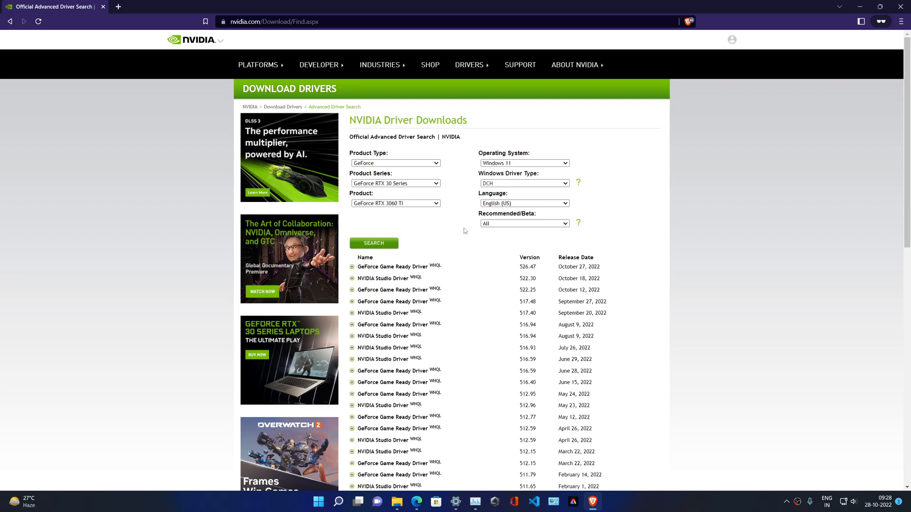
mouse_move(400, 275)
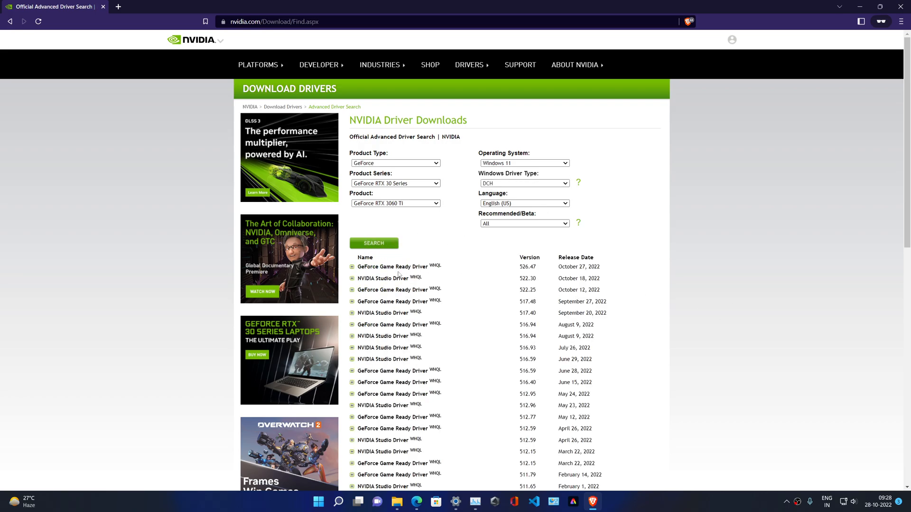
mouse_move(392, 266)
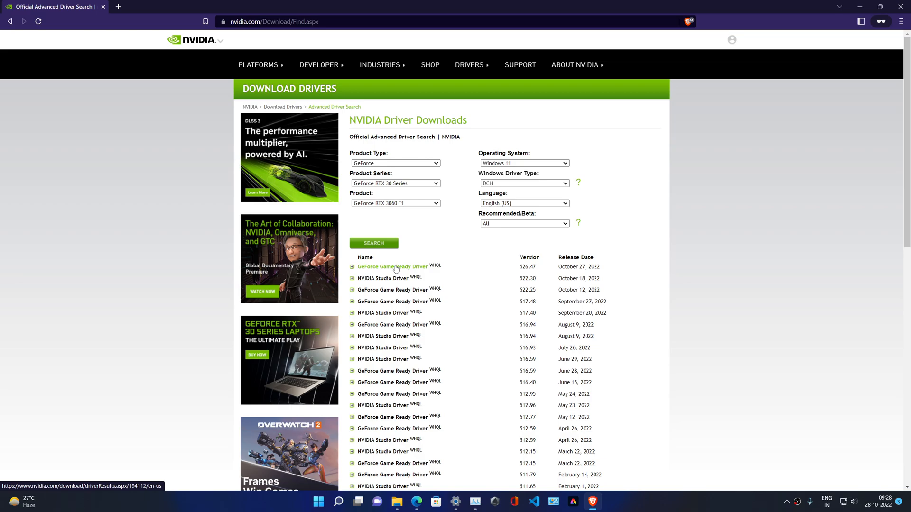
mouse_move(507, 272)
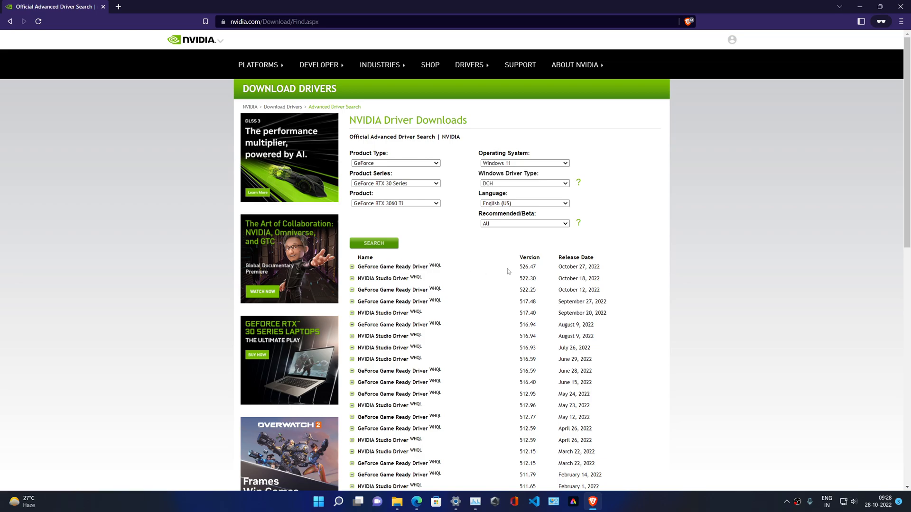
mouse_move(521, 269)
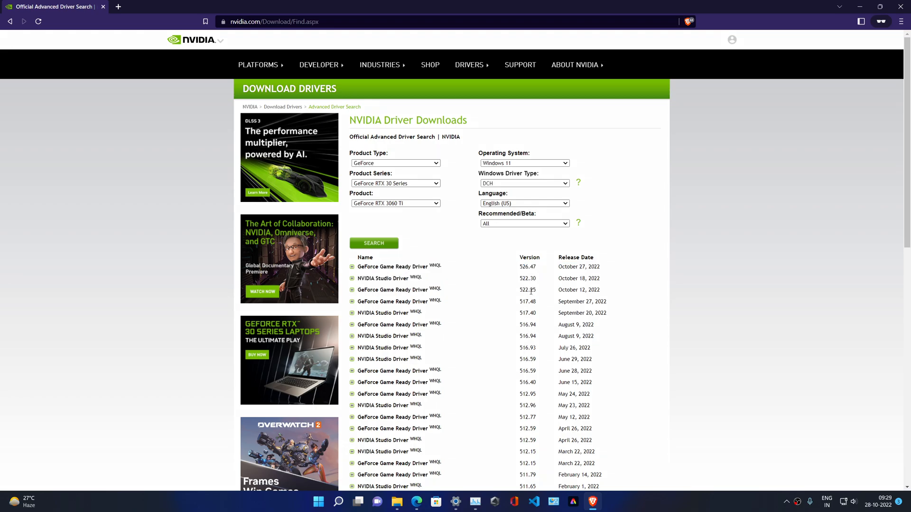
mouse_move(479, 287)
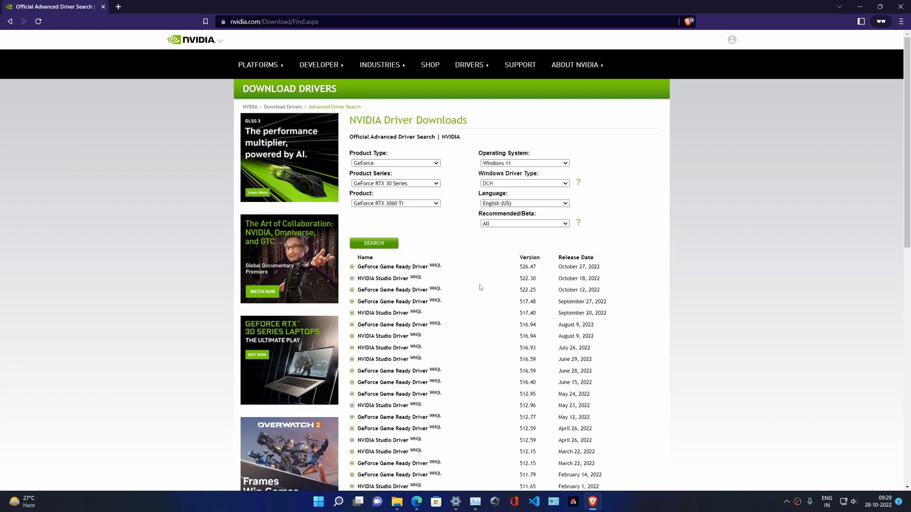
mouse_move(522, 302)
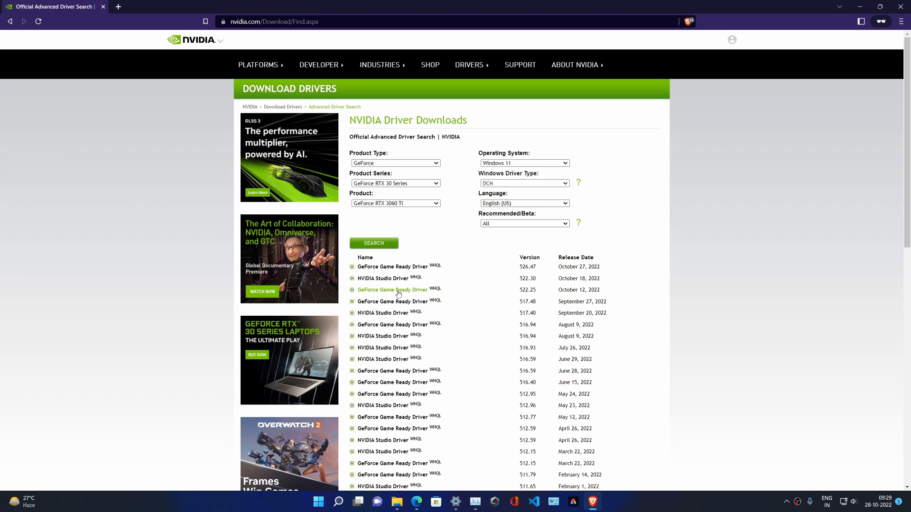
Start the download of GeForce Game Ready Driver 517.48 from its details page
left_click(392, 290)
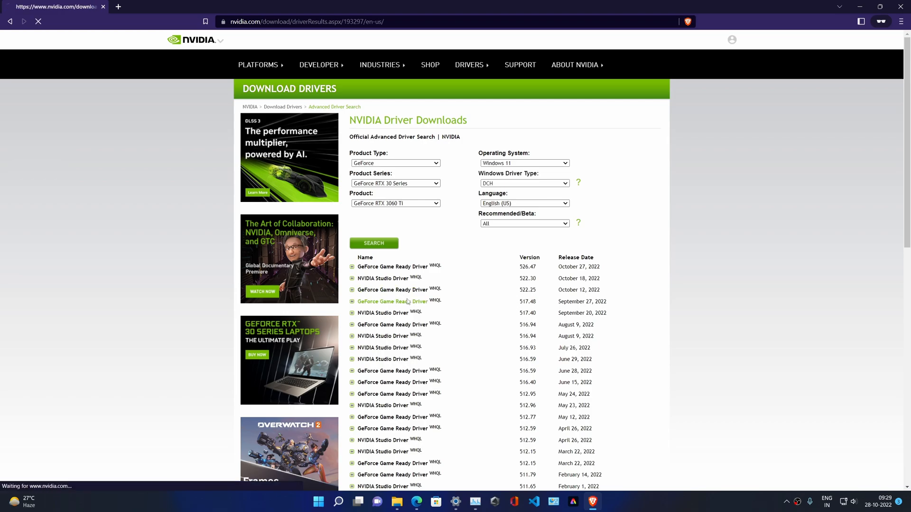
left_click(391, 302)
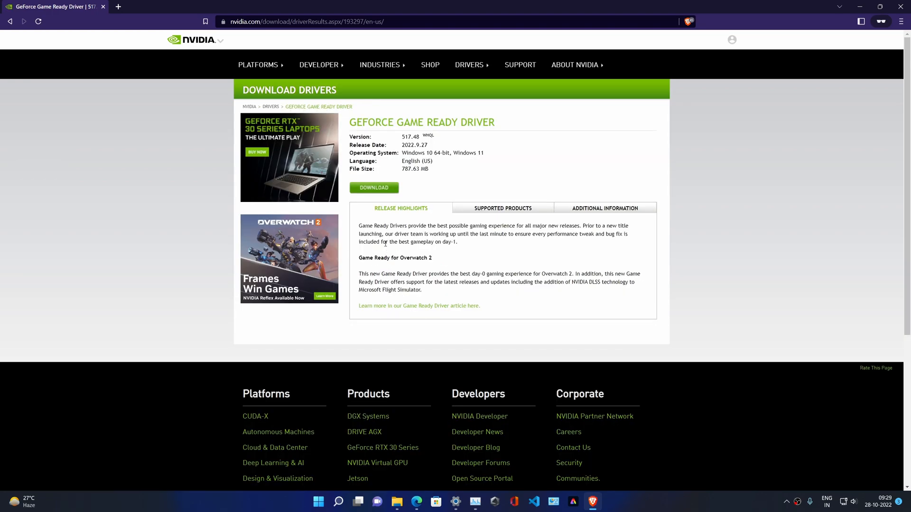
left_click(374, 187)
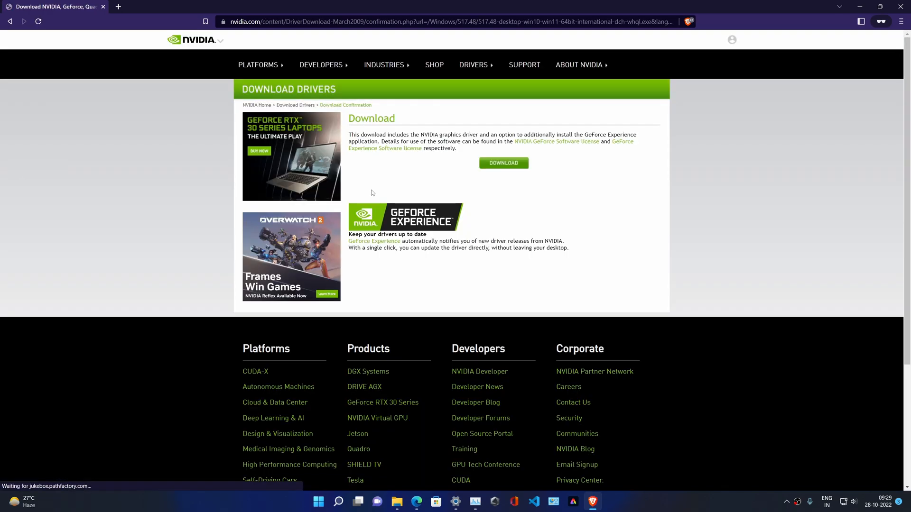
left_click(502, 163)
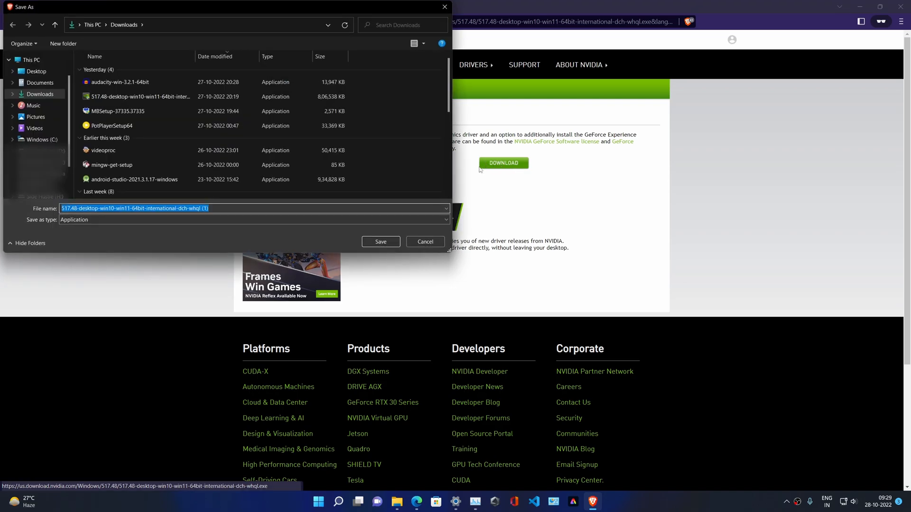
Save the installer to Downloads, then cancel the in-progress download
left_click(380, 242)
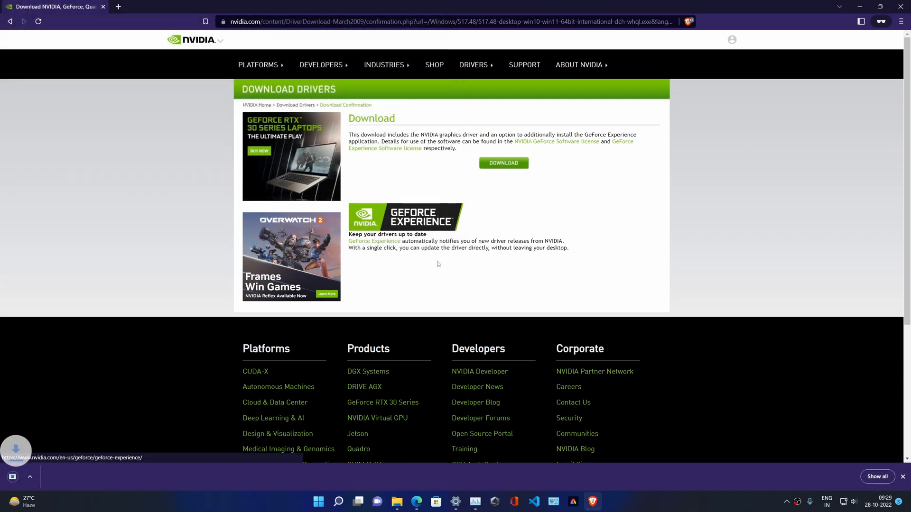
left_click(503, 162)
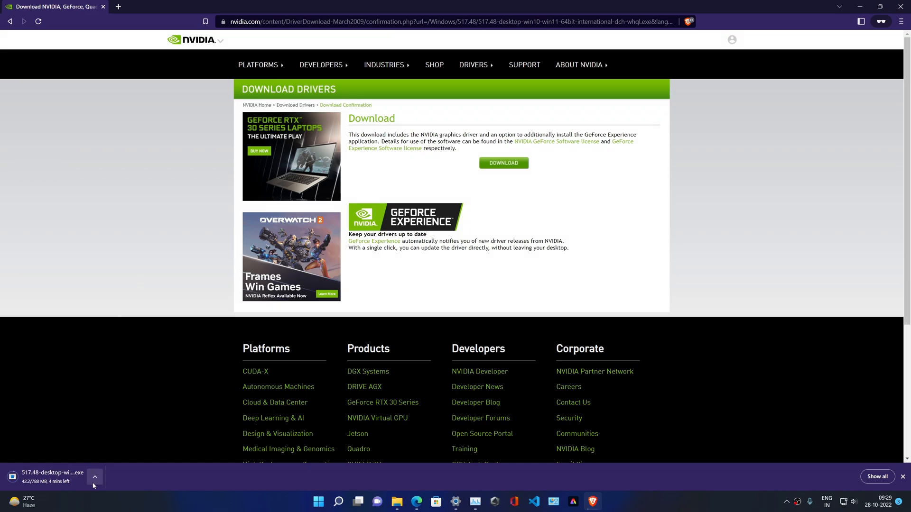
left_click(95, 477)
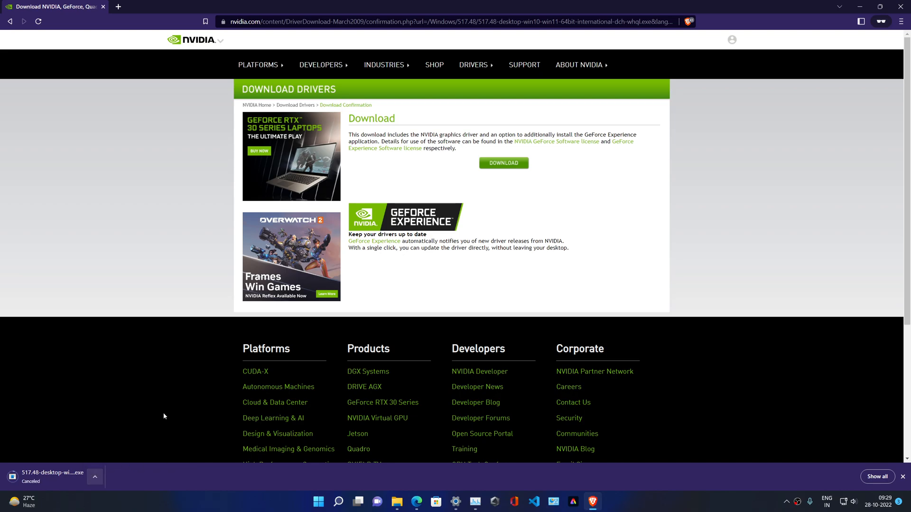
mouse_move(396, 501)
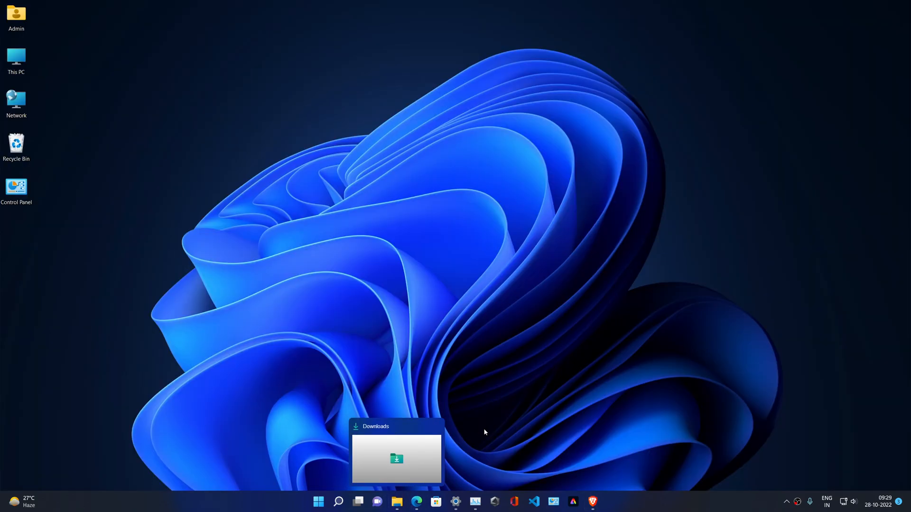
Launch the 517.48 driver package from Downloads and extract it to the default folder
left_click(397, 454)
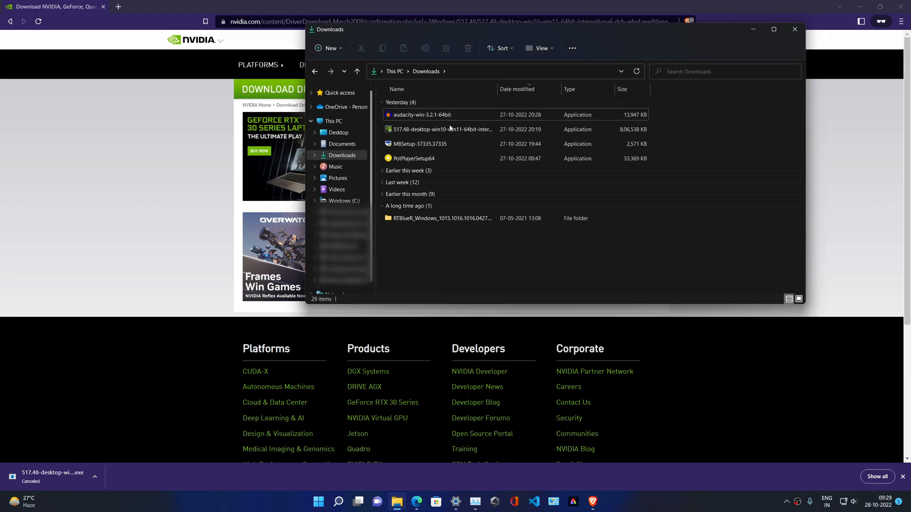
double_click(441, 129)
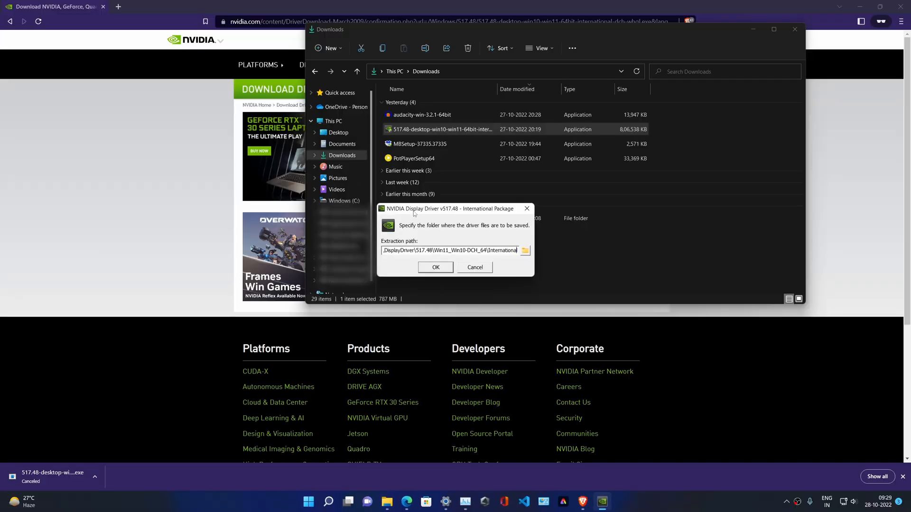
left_click(435, 267)
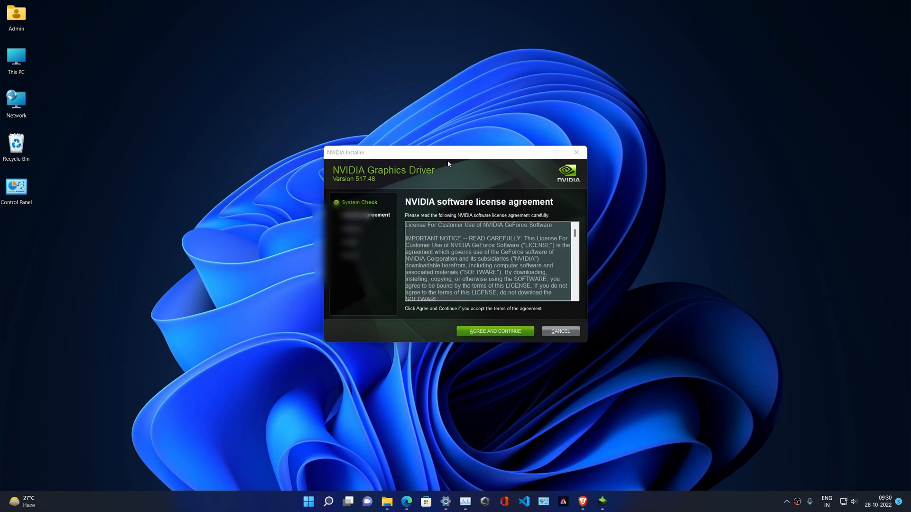
Agree to the NVIDIA license and proceed with Express (Recommended) installation
left_click(494, 331)
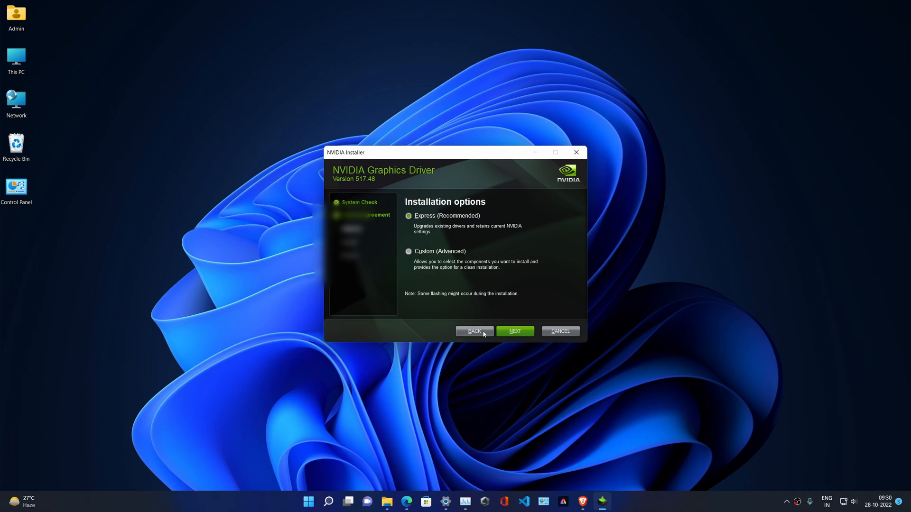
mouse_move(477, 236)
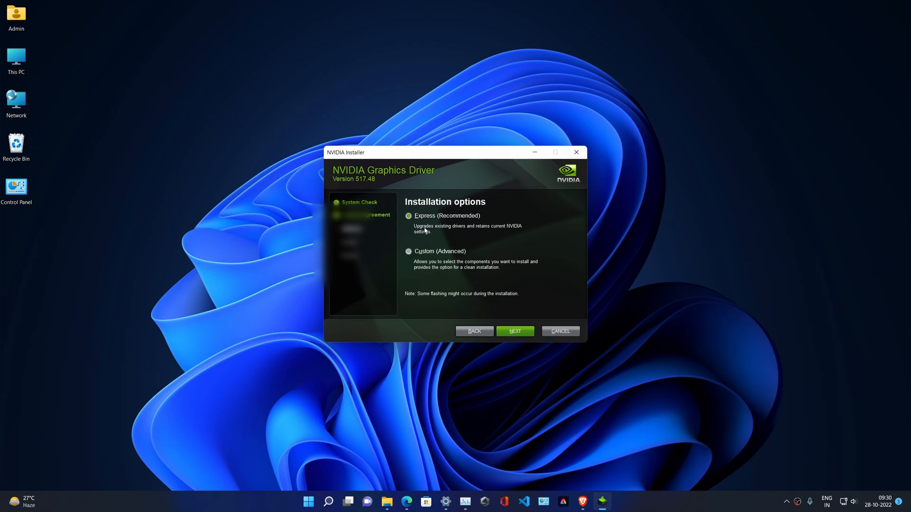
mouse_move(452, 257)
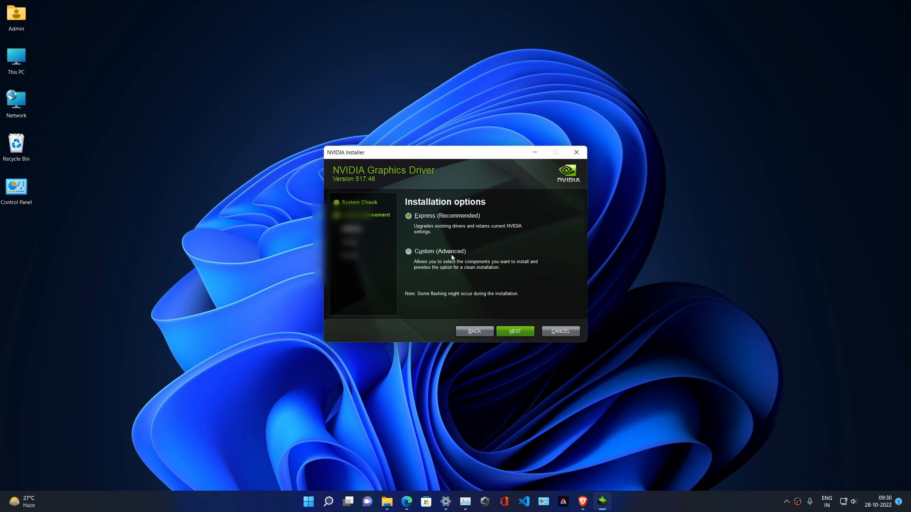
left_click(513, 331)
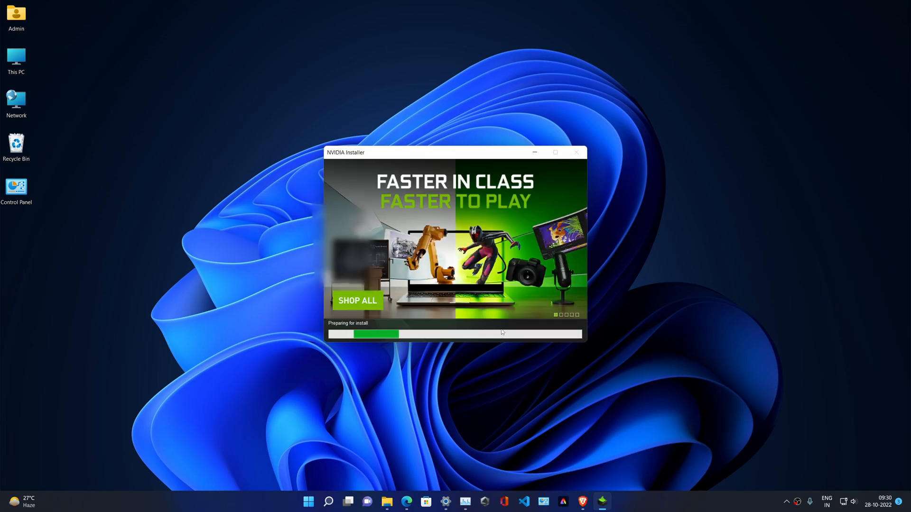